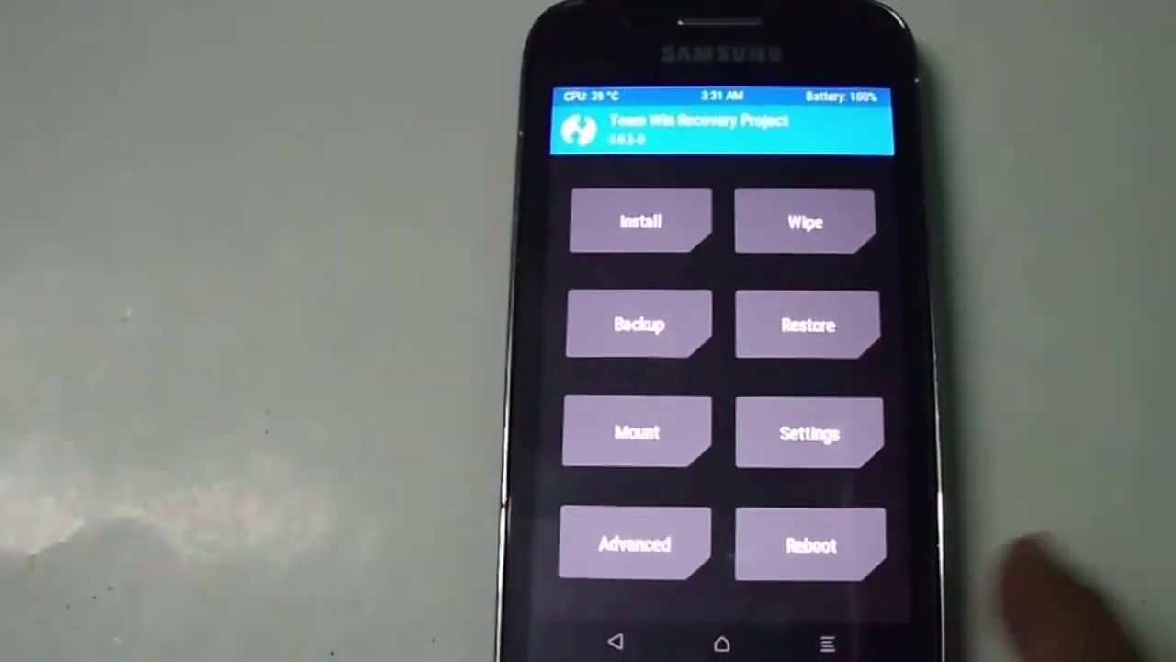
Flash the ResurrectionRemix-M-v5.7.1 zip from TWRP's Install list and boot into the ROM
click(807, 222)
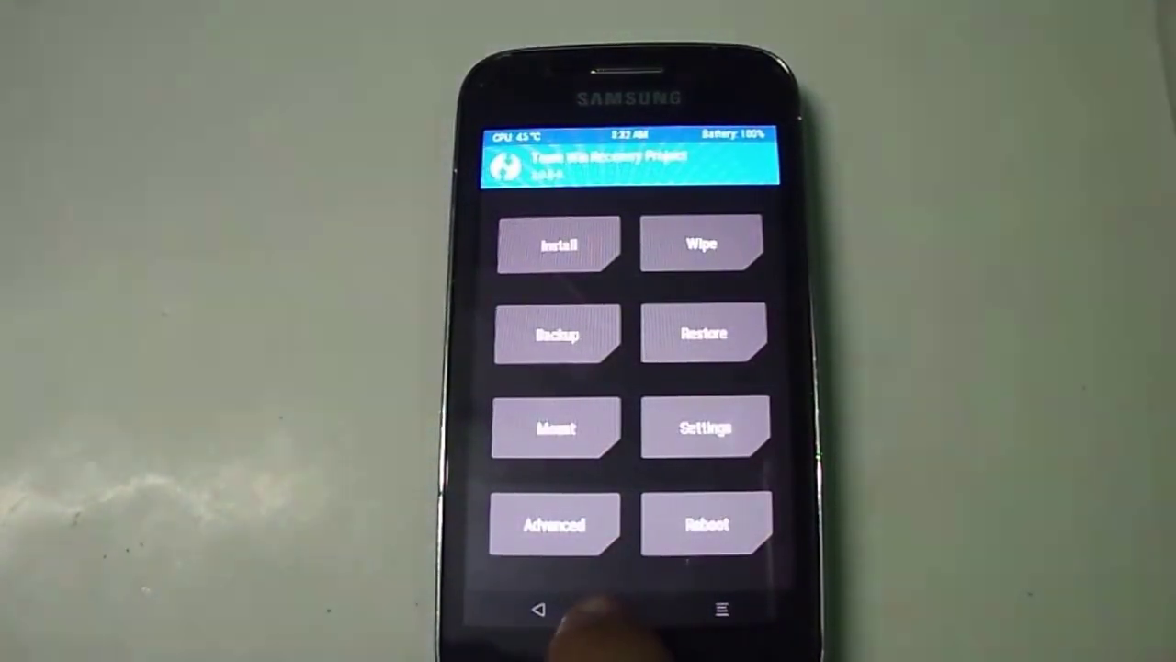
click(558, 245)
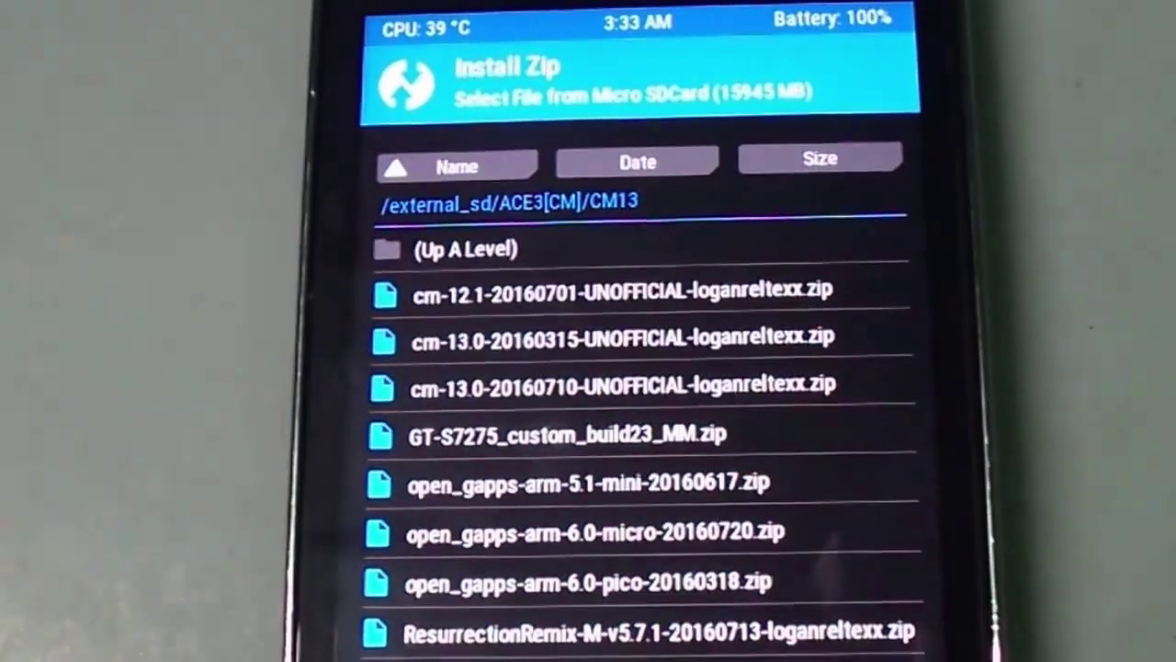
click(664, 628)
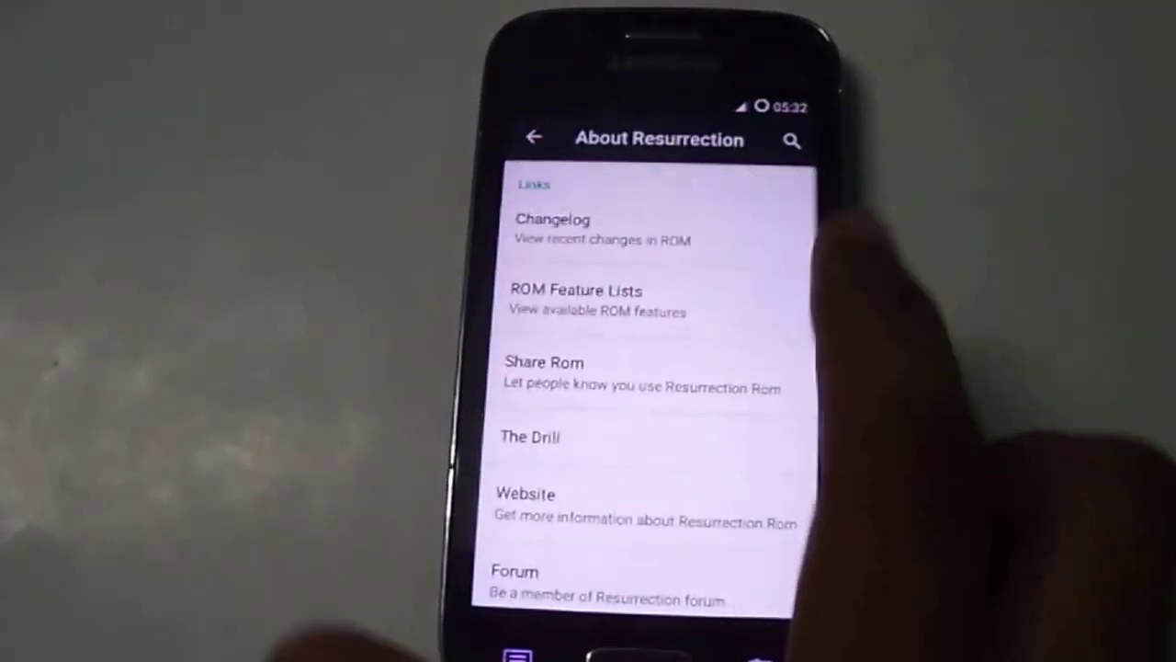
Scroll About Resurrection and return to About phone showing ResurrectionRemix-M v5.7.1 on Android 6.0.1
click(576, 301)
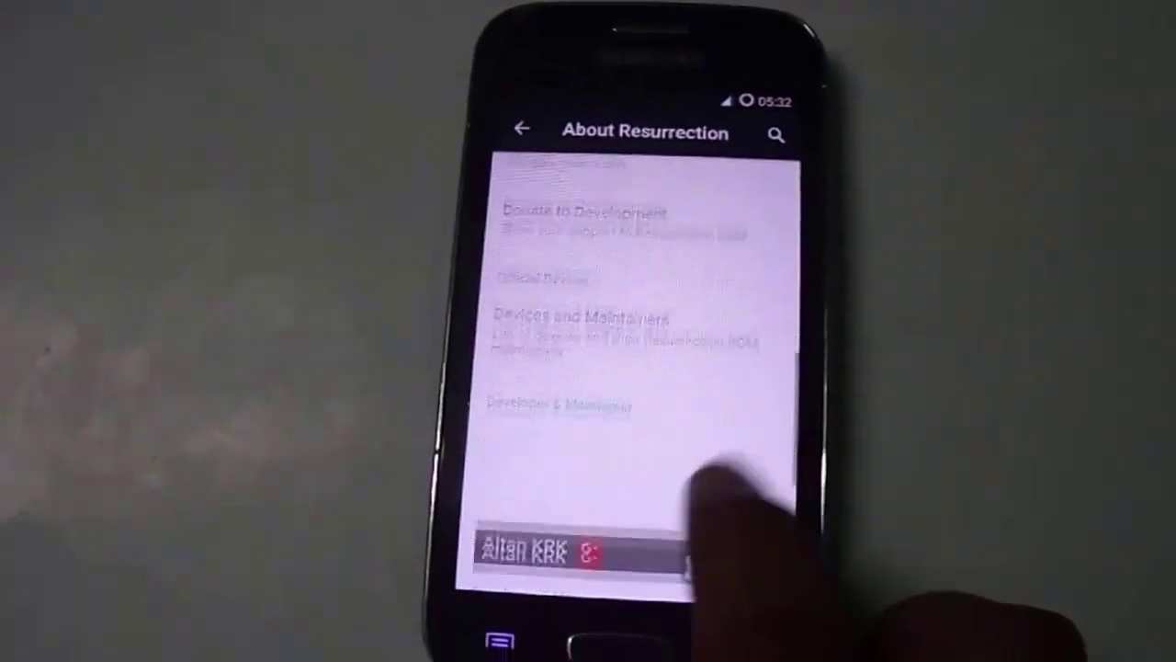
scroll(down, 3)
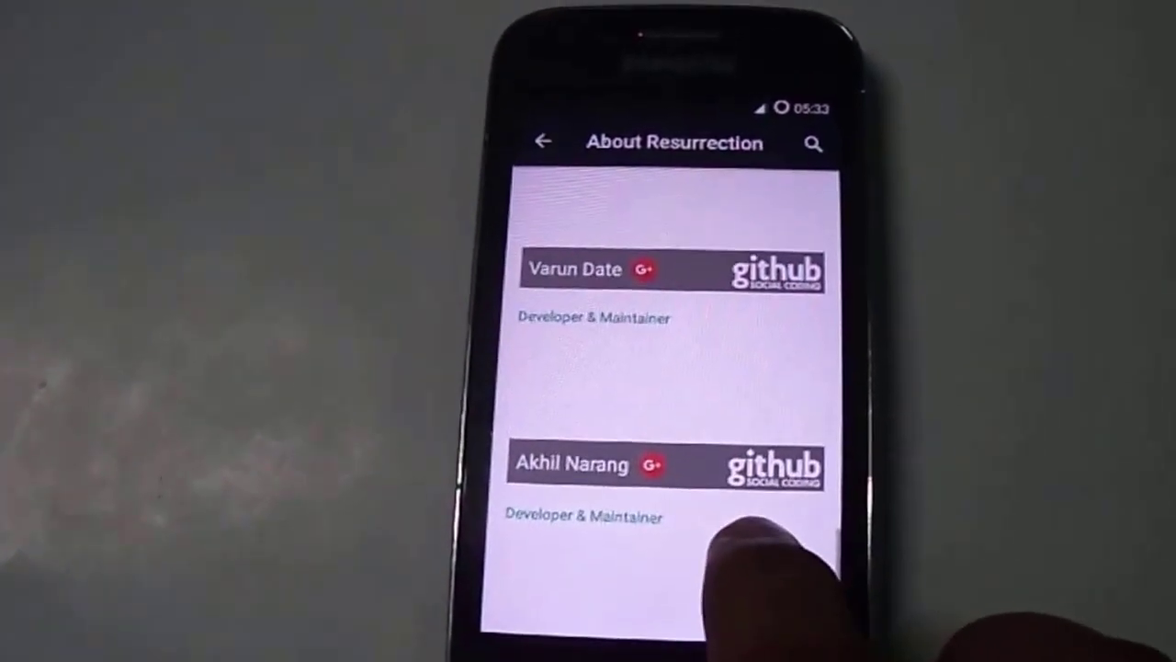
click(539, 142)
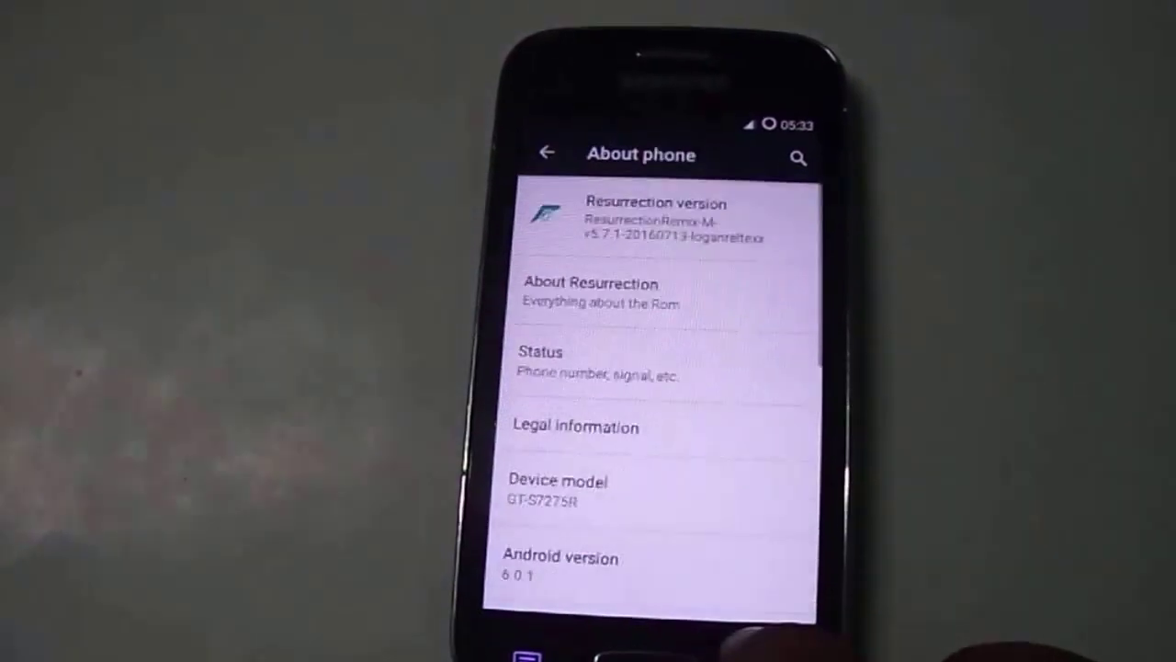